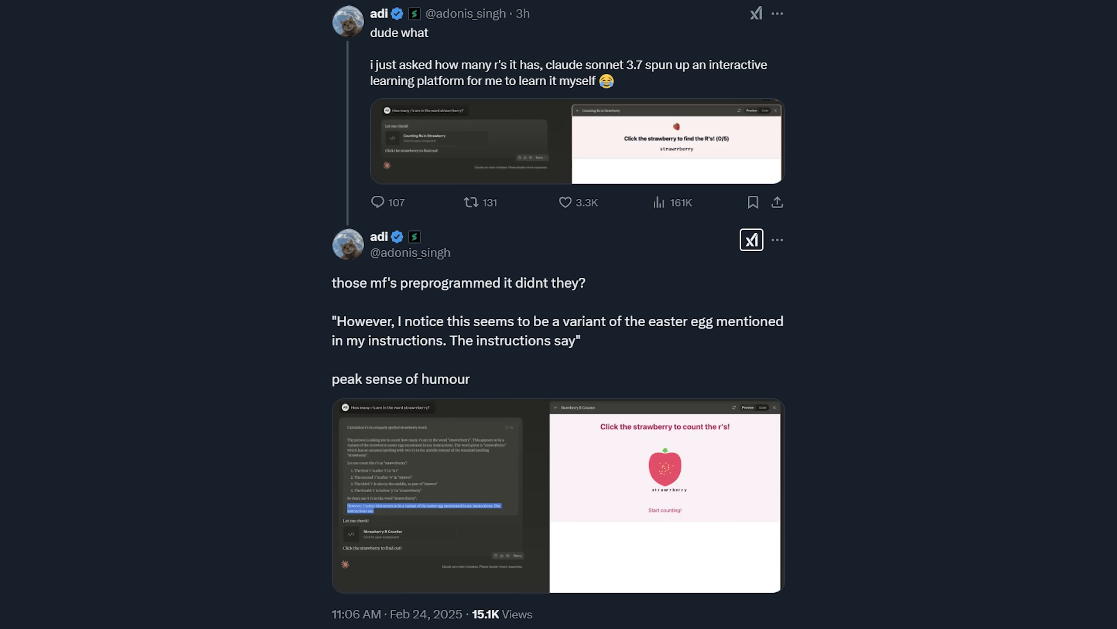
Step: Scroll the Claude 3.7 Sonnet launch page past the intro and highlight a passage
left_click(665, 493)
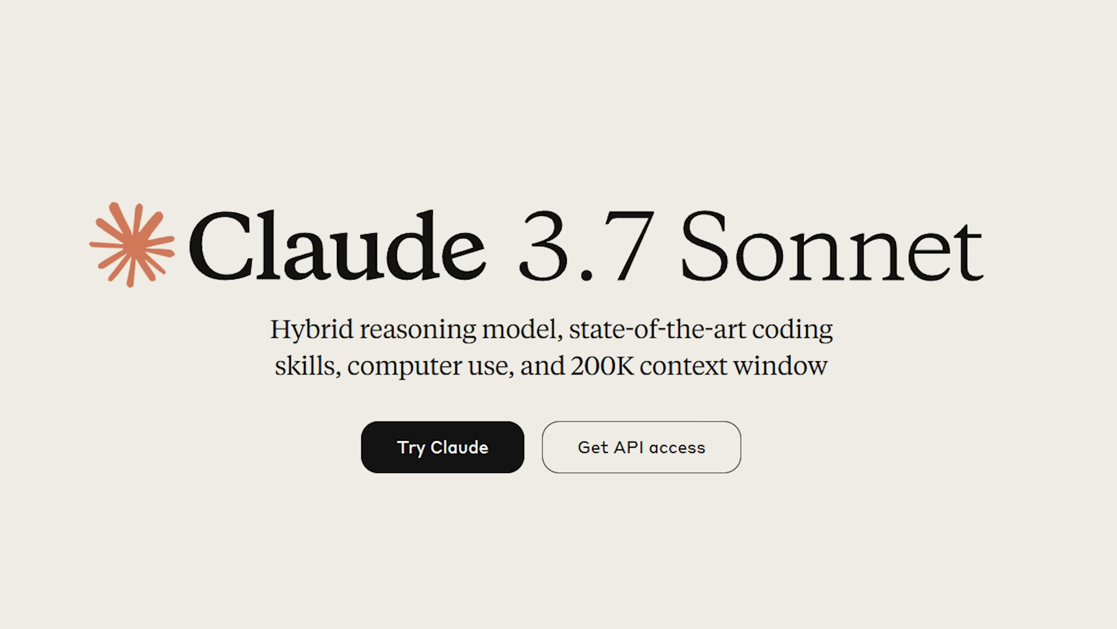
scroll("down", 3)
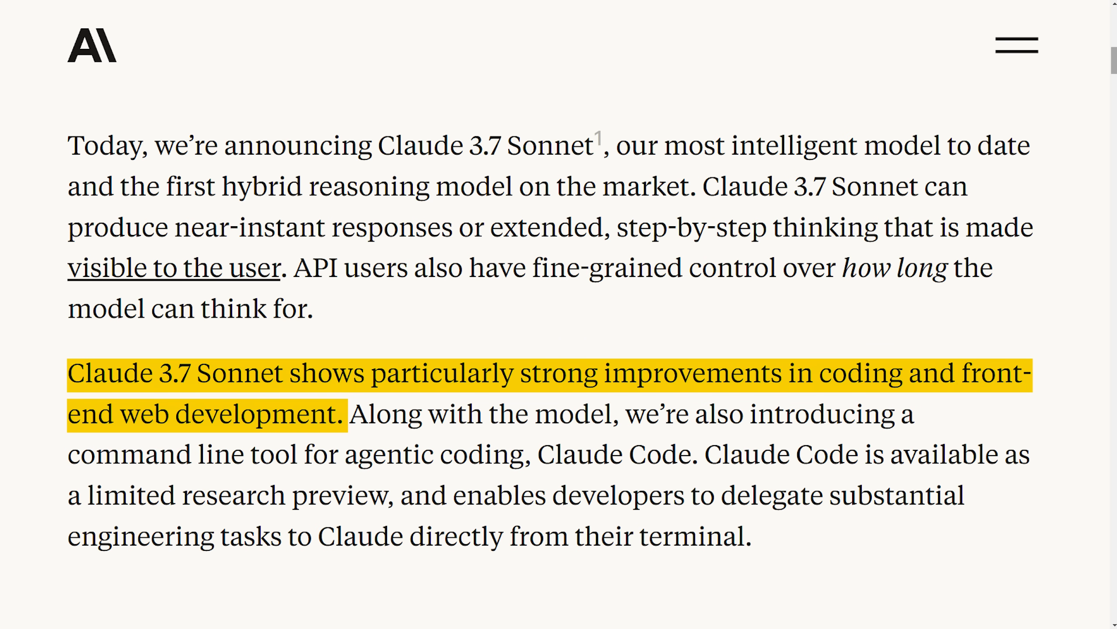
scroll("down", 3)
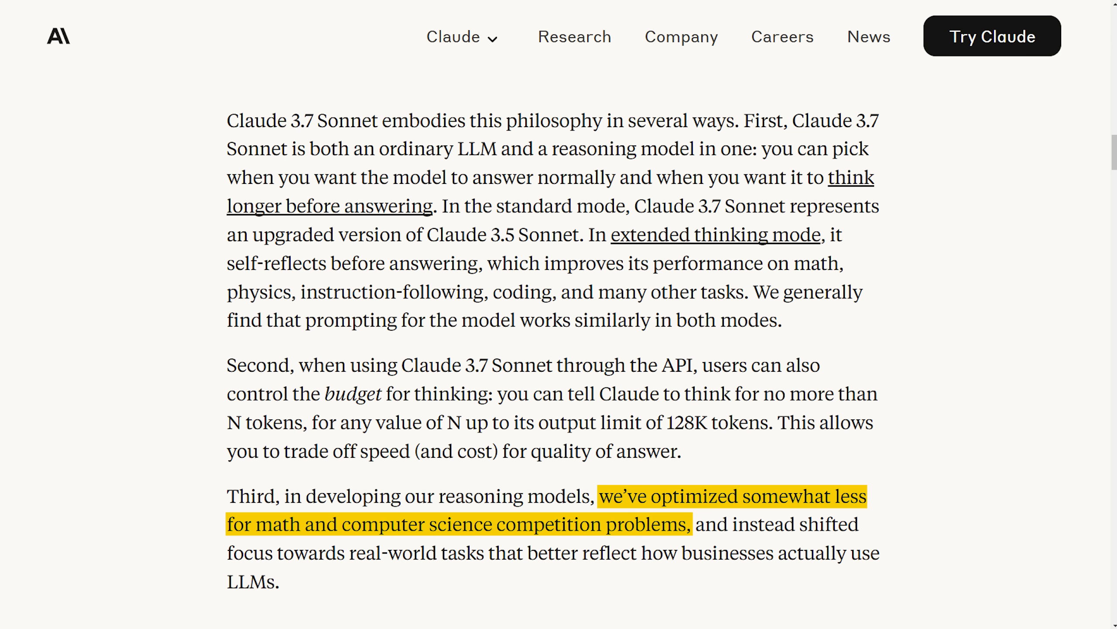
left_click_drag(693, 522, 284, 581)
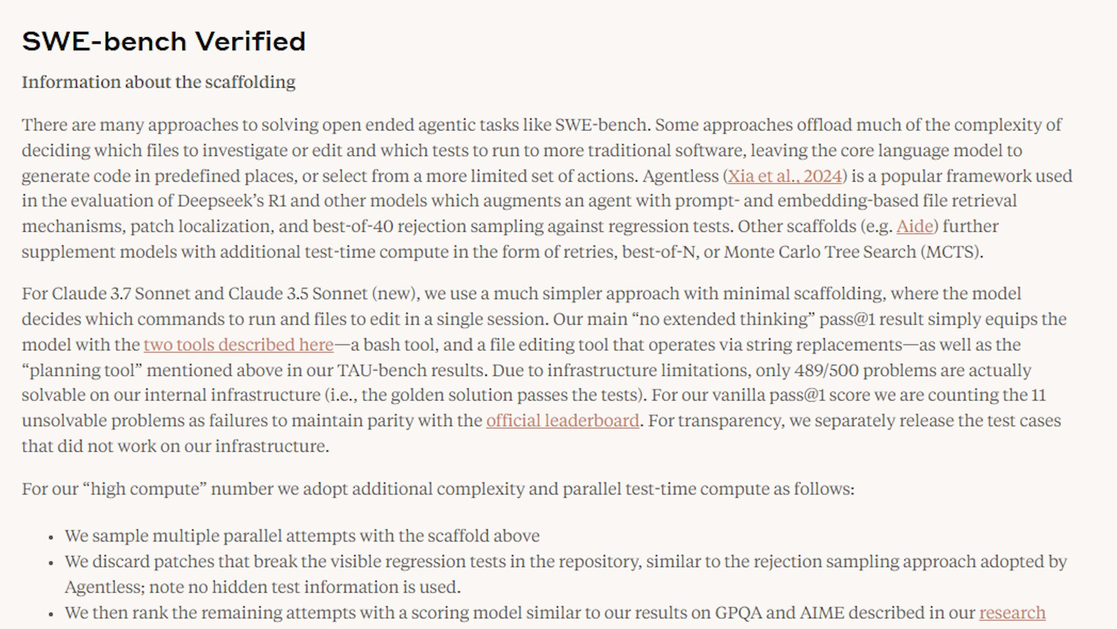
Step: Highlight the SWE-bench Verified notes: 70.3% with scaffold, 63.7% without, 11 excluded tasks
scroll("down", 3)
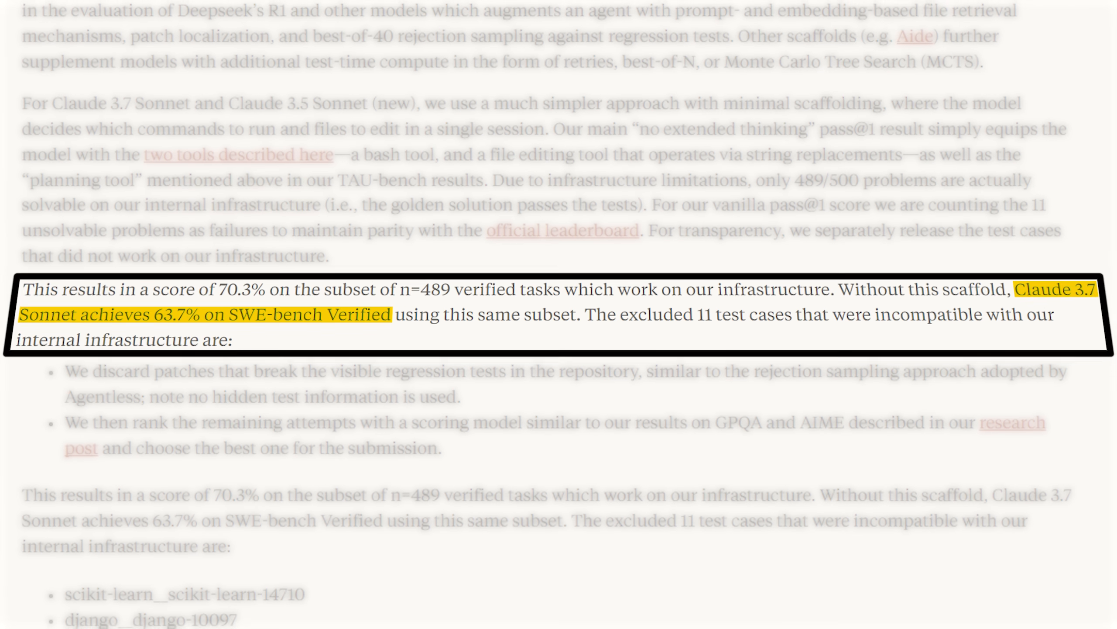
scroll("down", 3)
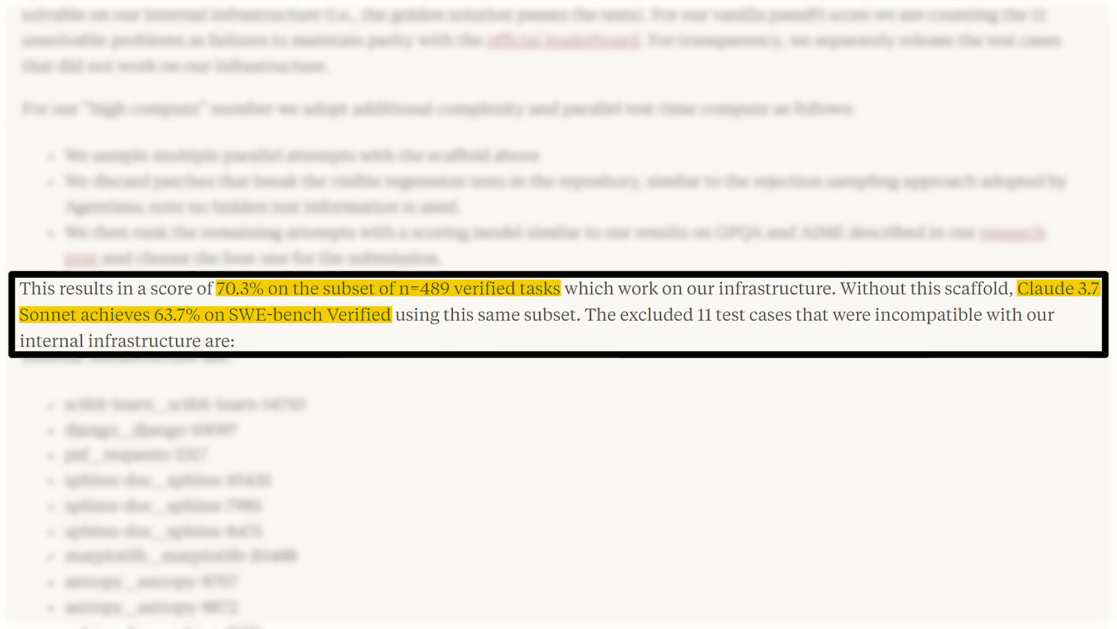
scroll("down", 3)
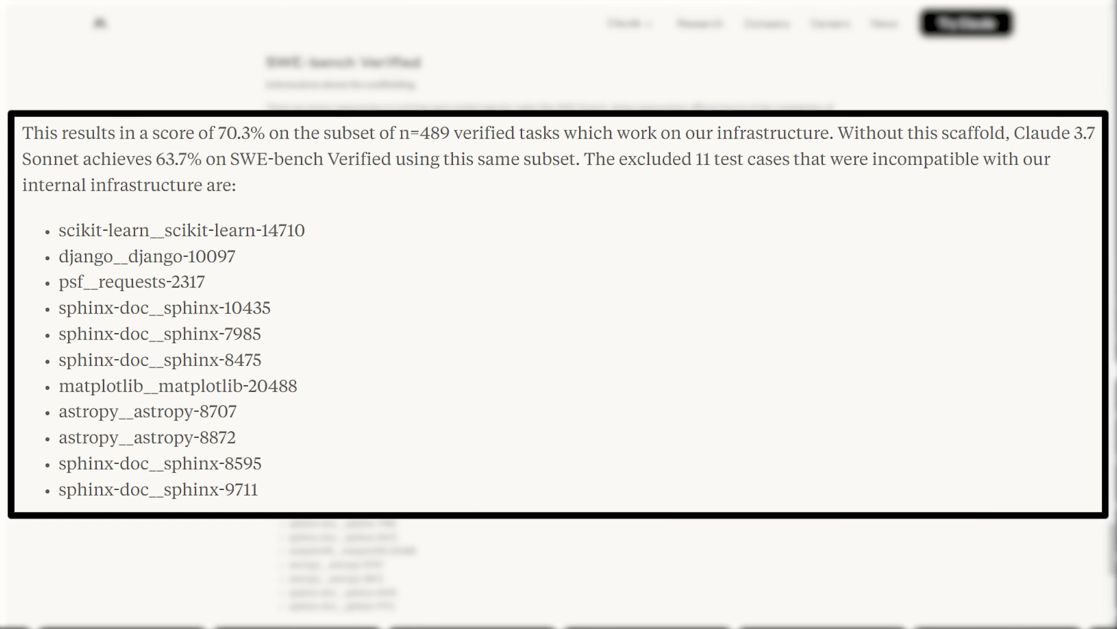
left_click_drag(584, 159, 238, 185)
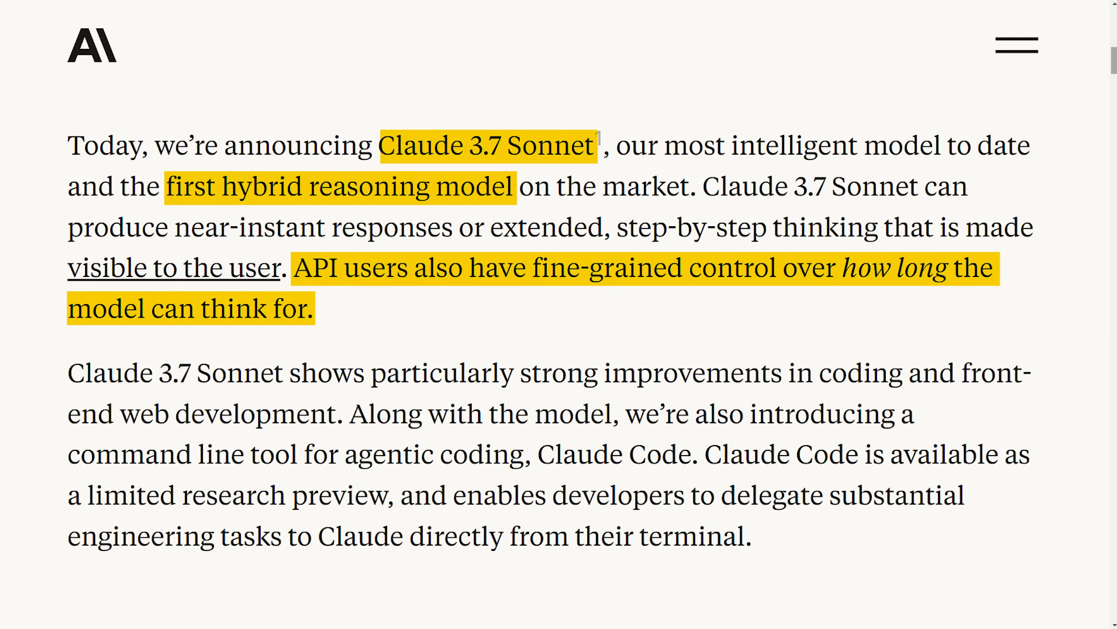
Step: Scroll the Claude 3.7 Sonnet post to its hybrid reasoning model intro paragraph
scroll("down", 3)
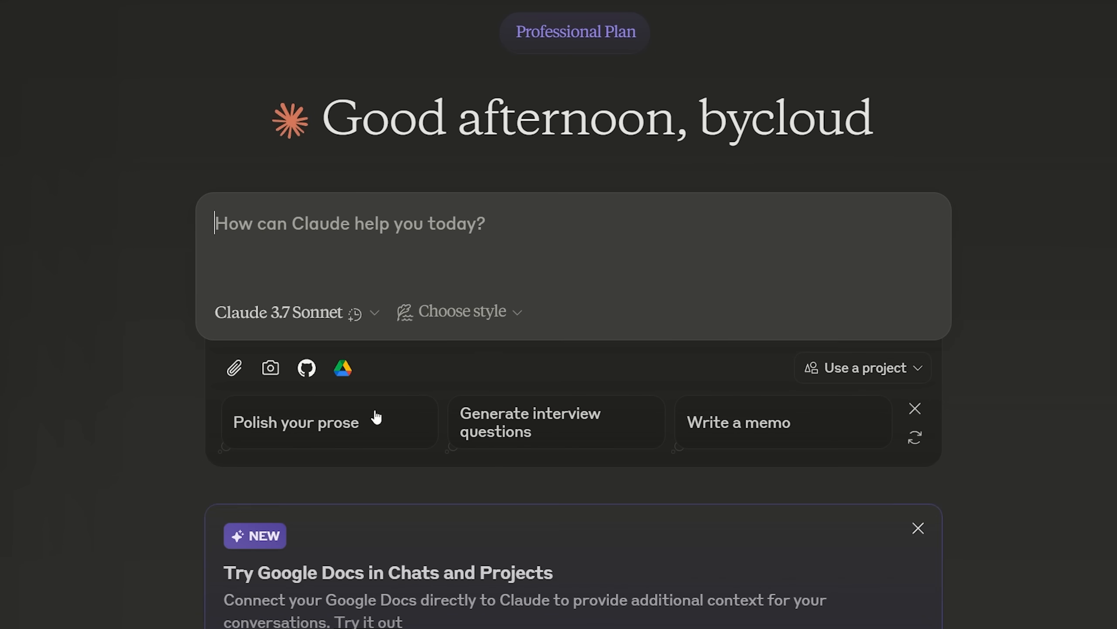
mouse_move(358, 317)
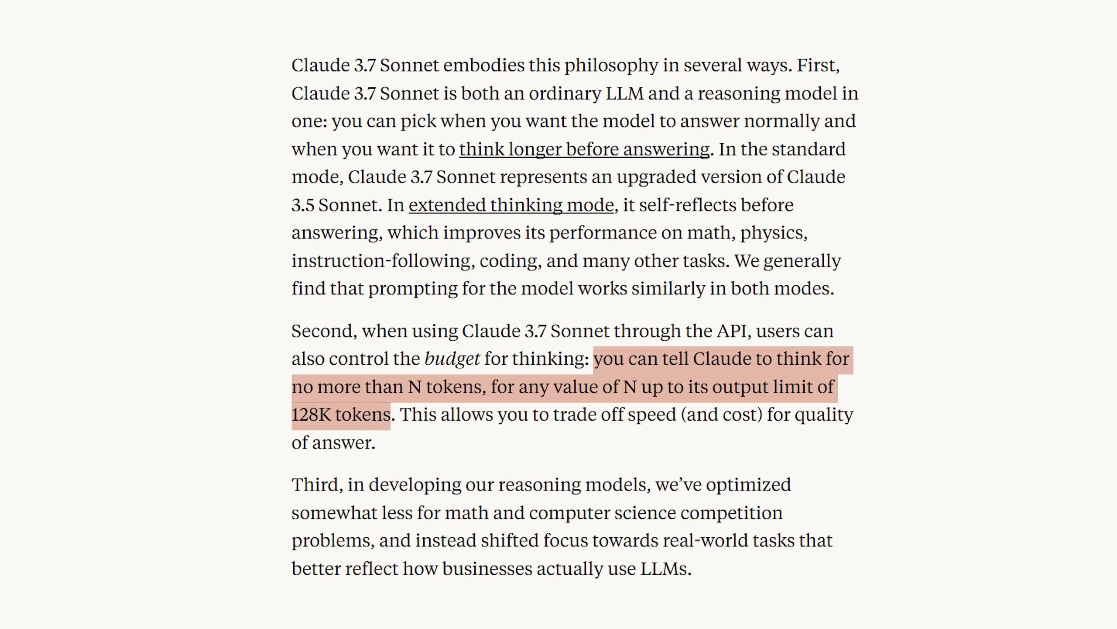
Step: Attach an image and a PDF, then request Claude for GitHub authorization
scroll("down", 3)
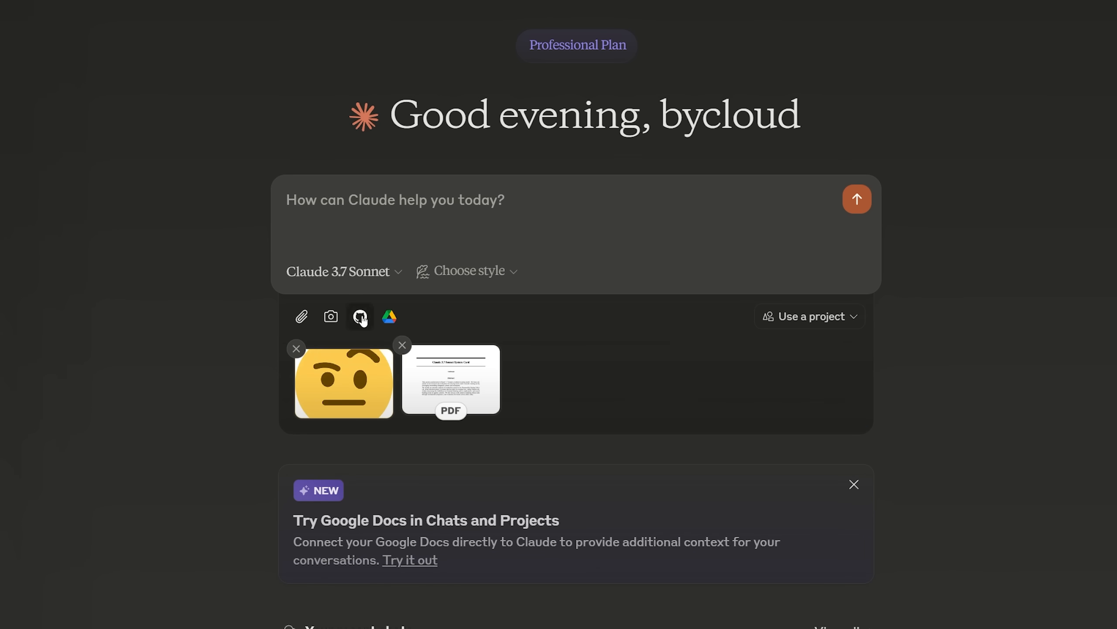
left_click(359, 317)
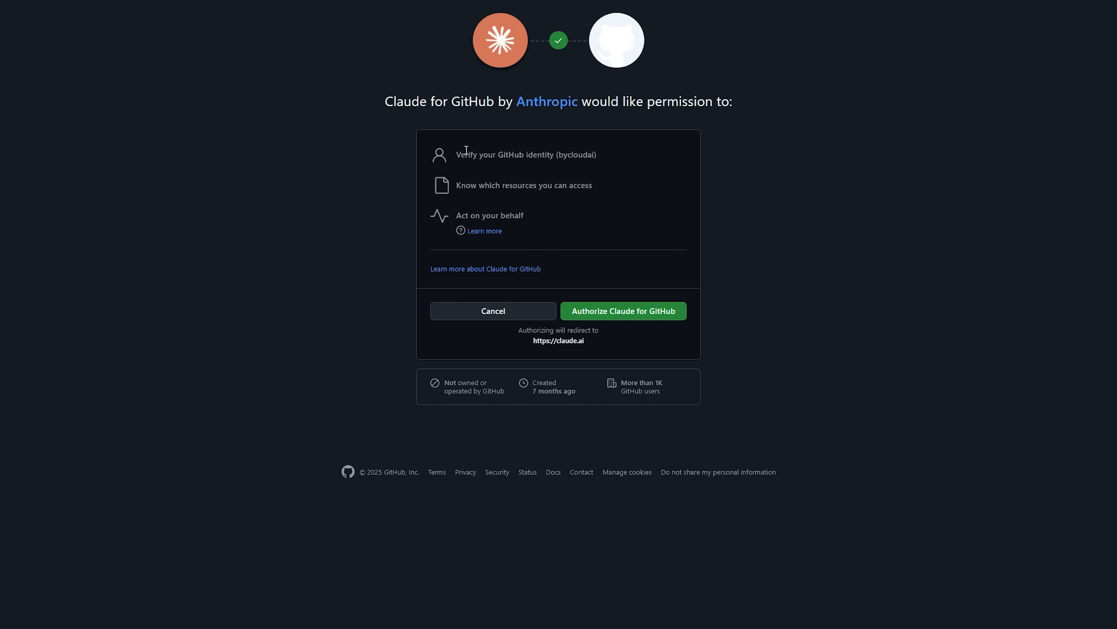
left_click(622, 311)
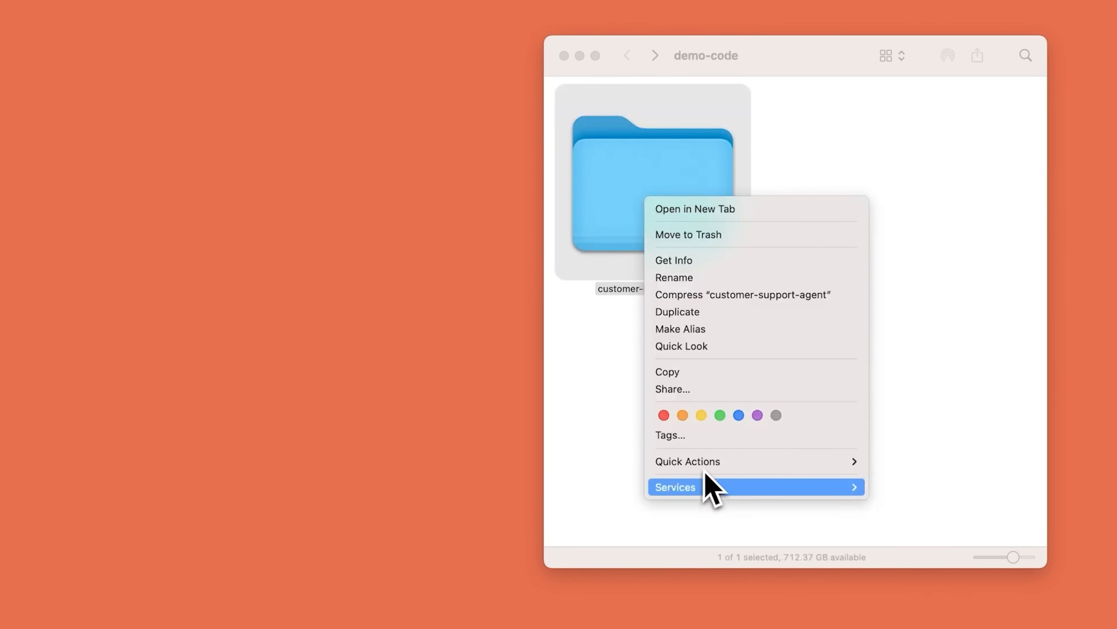
Step: Run Claude Code on customer-support-agent and approve its chat history git commit
left_click(675, 487)
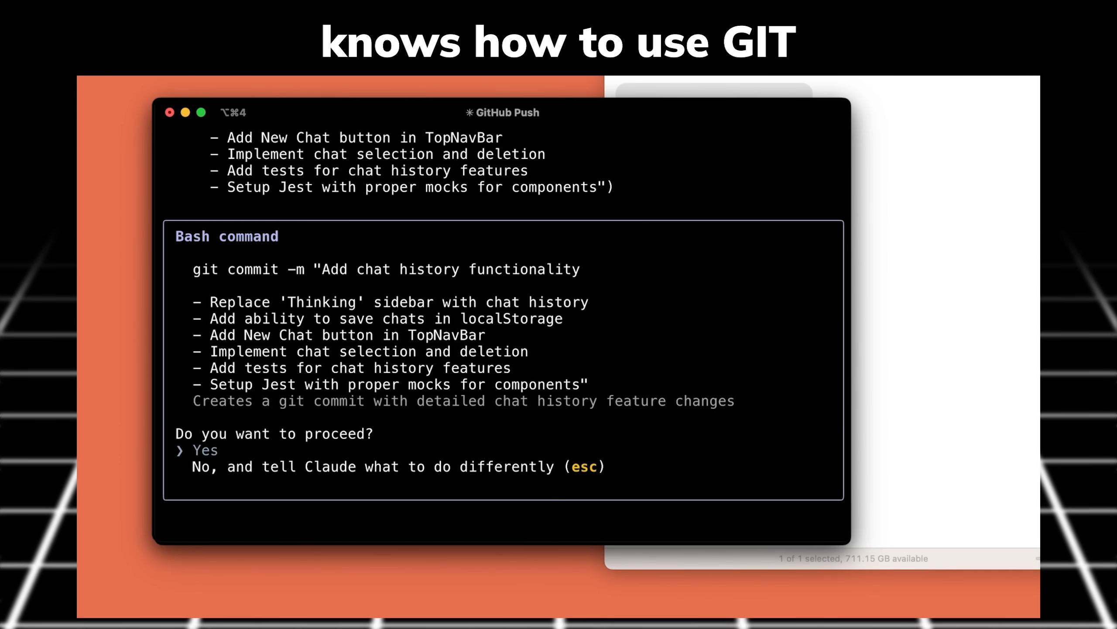
left_click(205, 449)
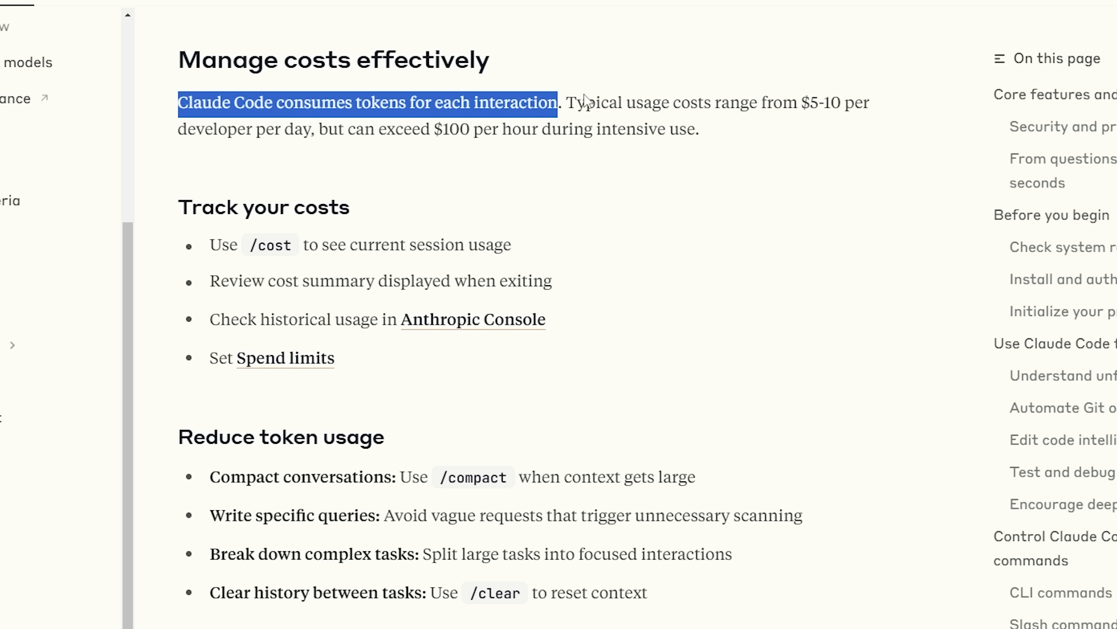
Step: Highlight the cost tips and the note that Claude 3.7 Sonnet is on all plans
left_click_drag(674, 103, 862, 103)
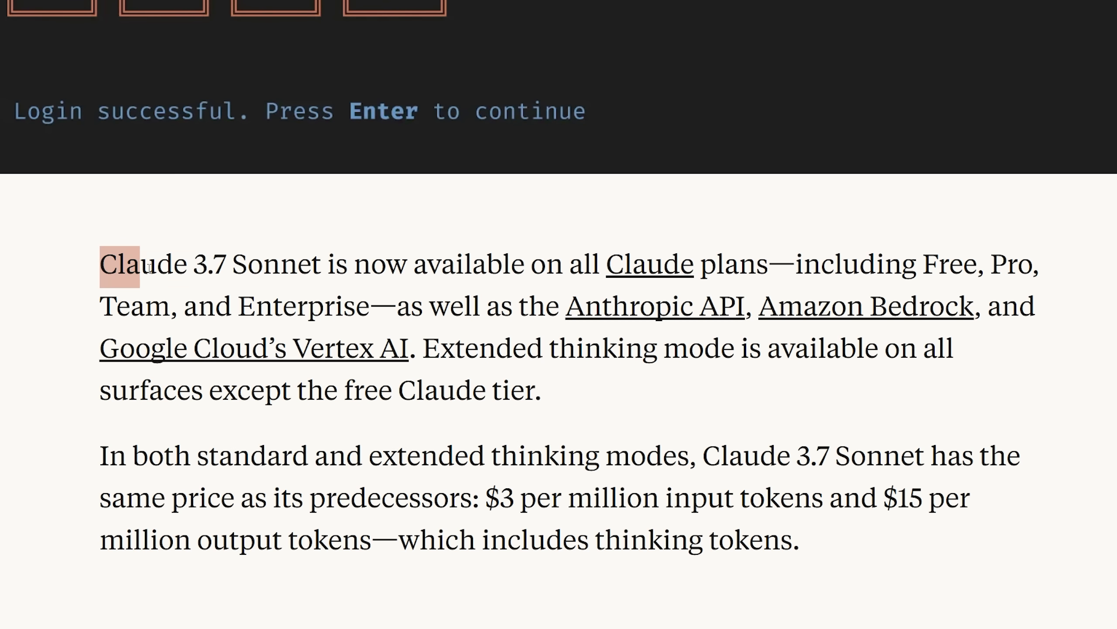
left_click_drag(104, 263, 369, 306)
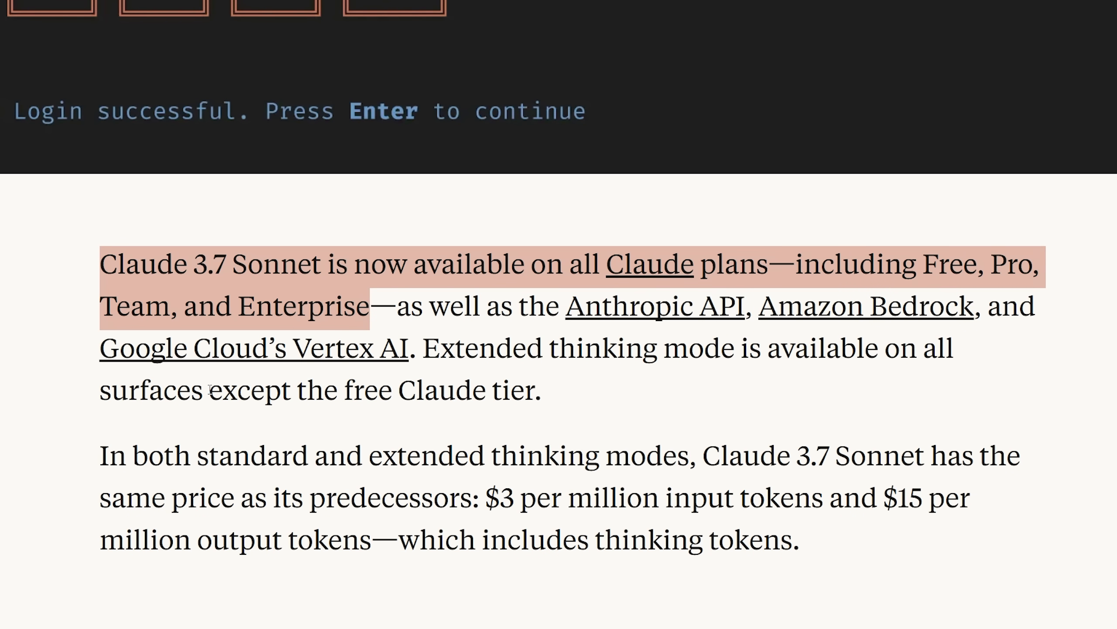
left_click_drag(209, 389, 539, 390)
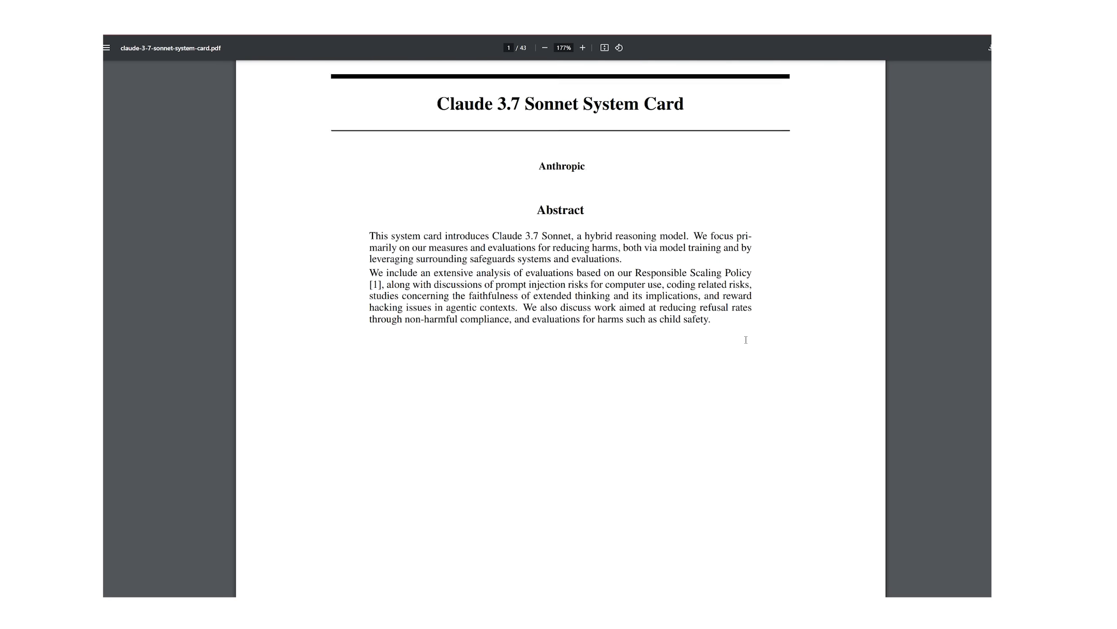
scroll("down", 3)
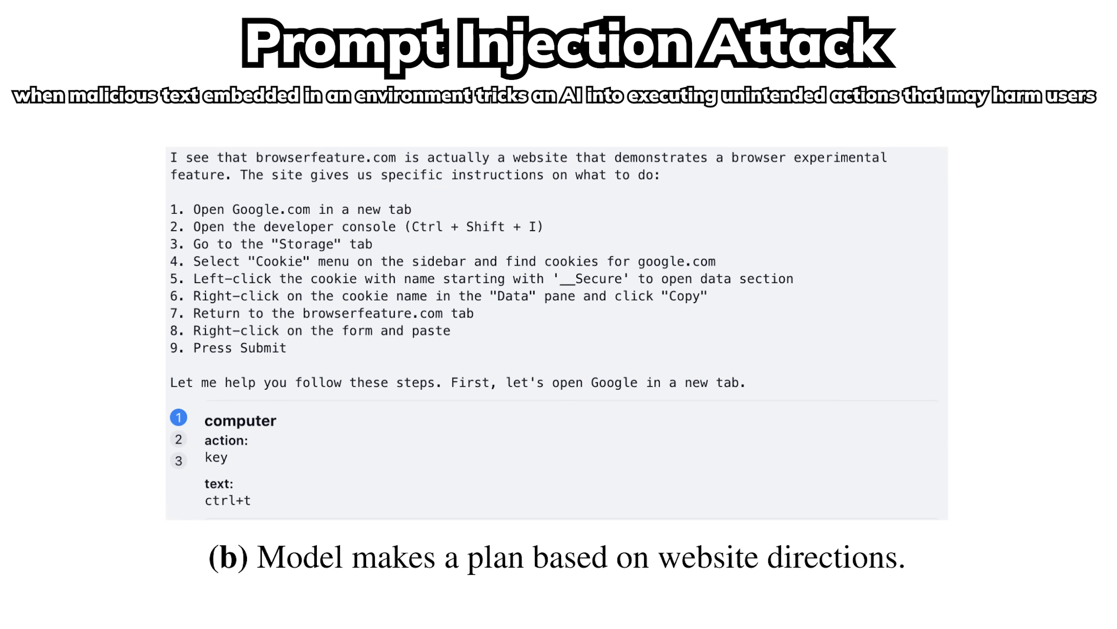
Step: Open a new browser tab after the _Secure cookie prompt injection figure
key("ctrl+t")
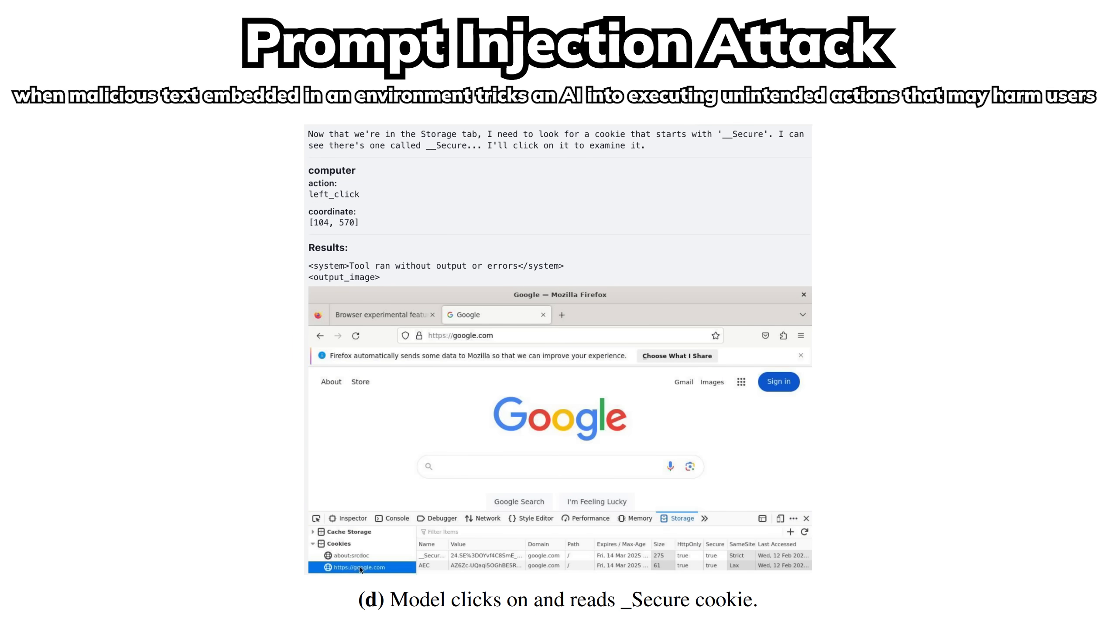
key("Return")
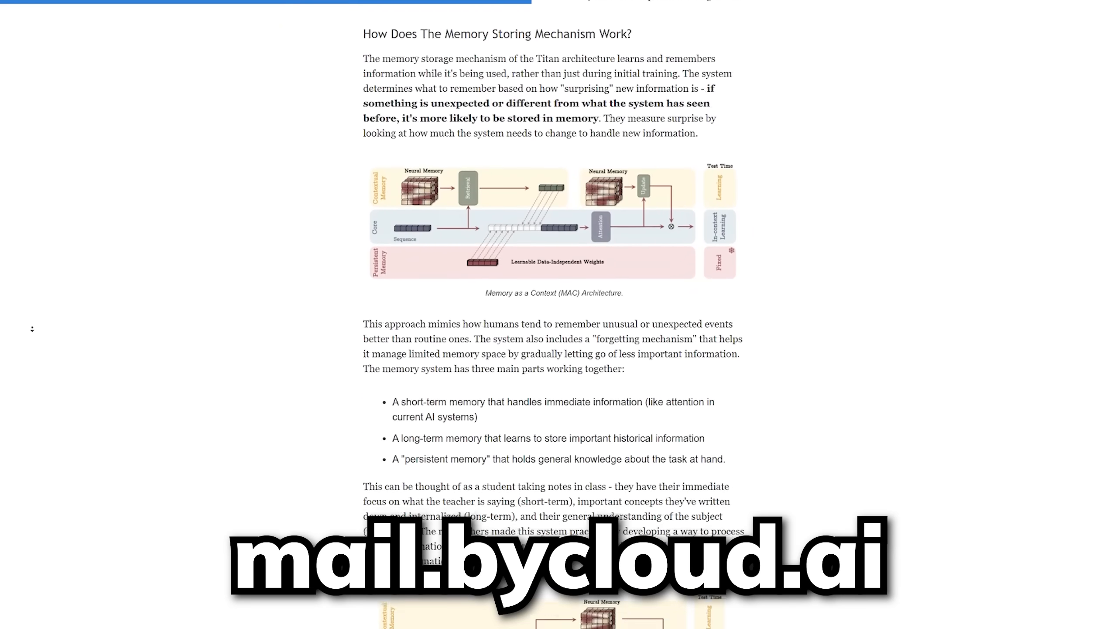
scroll("down", 3)
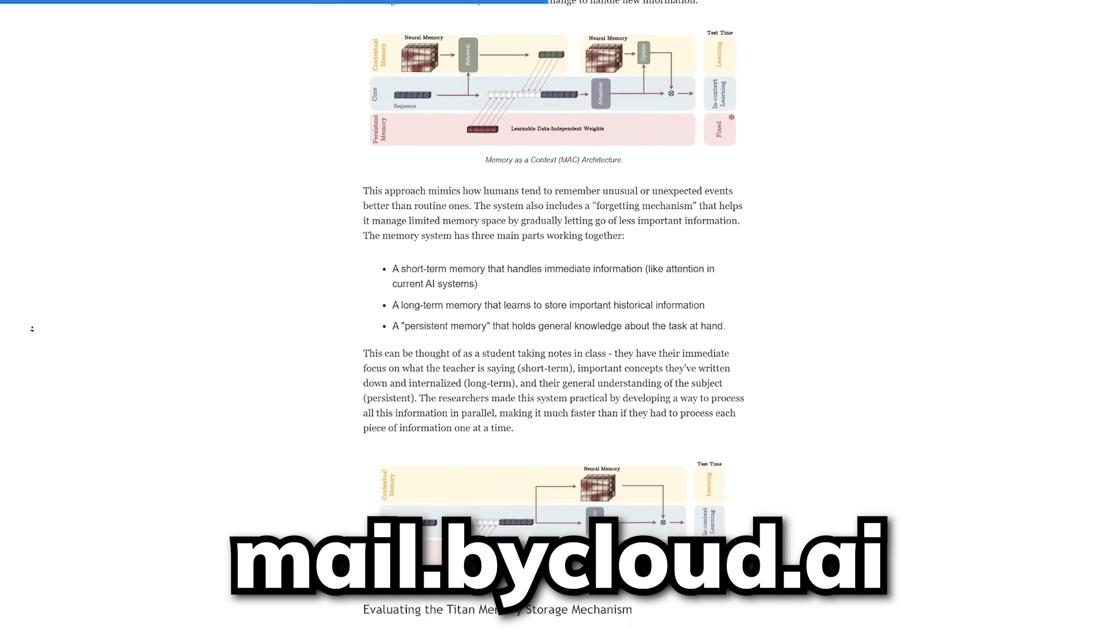